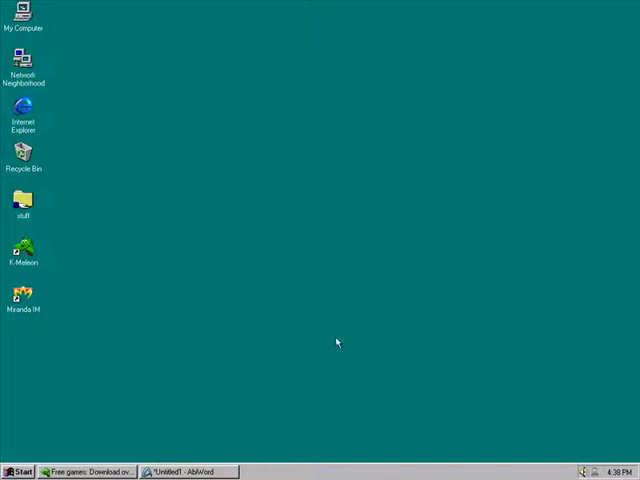
{"action": "mouse_move", "coordinate": [156, 340]}
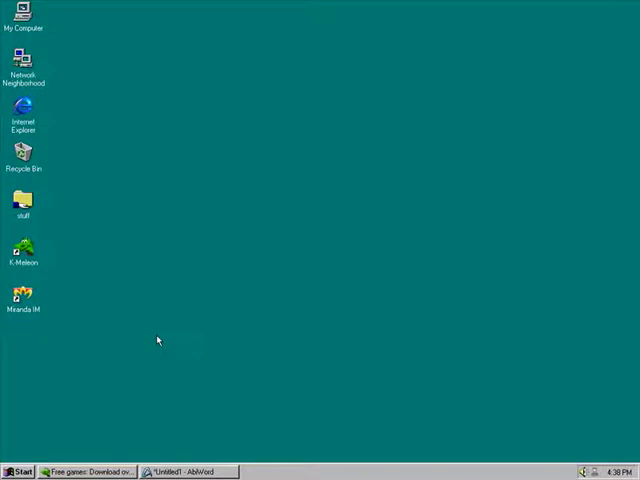
Dismiss the Windows 95 version notice and bring the DOS games browser window forward.
{"action": "left_click", "coordinate": [18, 472]}
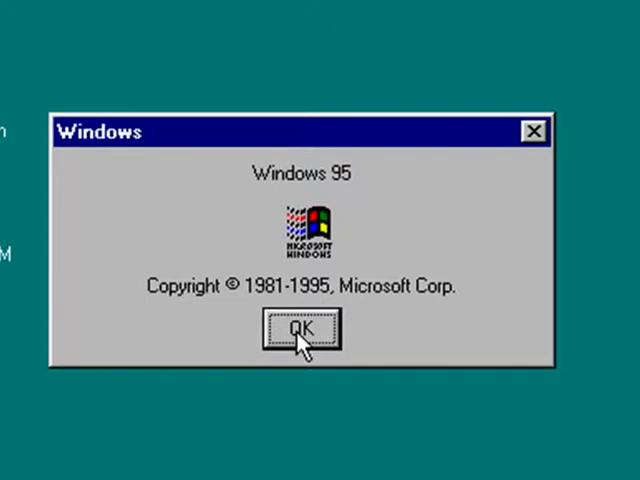
{"action": "left_click", "coordinate": [304, 332]}
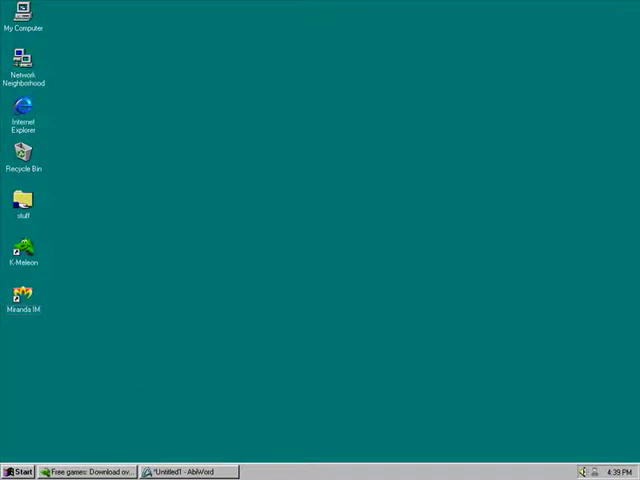
{"action": "left_click", "coordinate": [88, 472]}
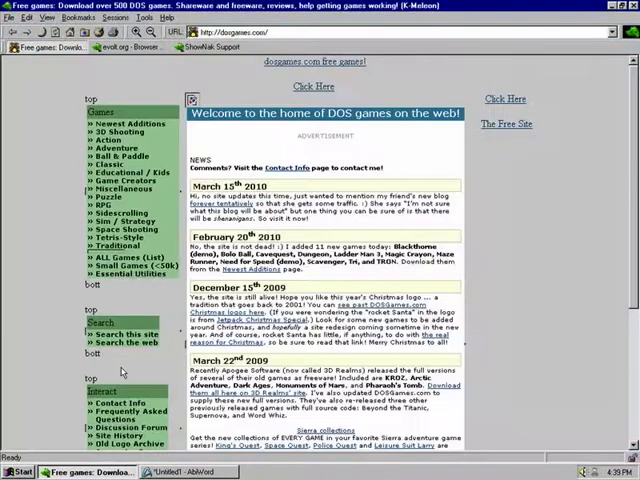
{"action": "mouse_move", "coordinate": [572, 372]}
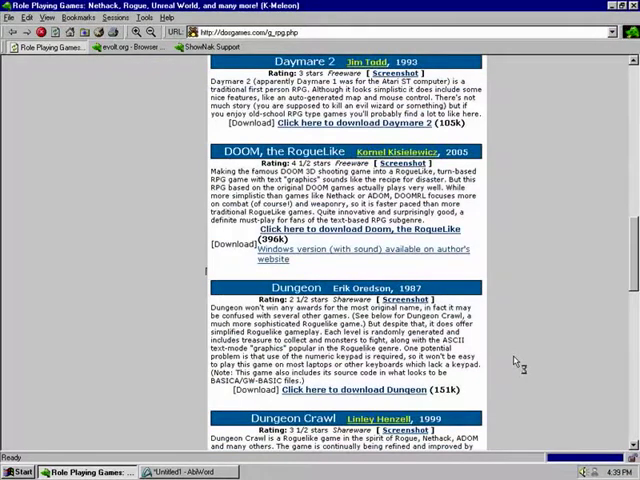
Scroll down the DOS games page toward the role playing listing.
{"action": "scroll", "scroll_direction": "down", "scroll_amount": 3}
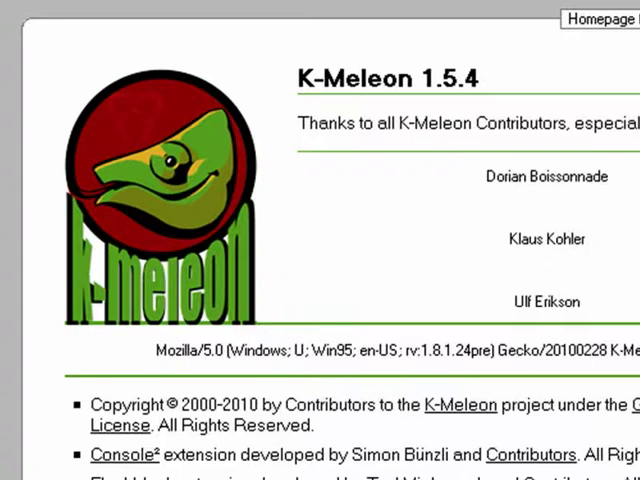
Scroll the page and restore K-Meleon's role playing games page from the taskbar.
{"action": "scroll", "scroll_direction": "down", "scroll_amount": 3}
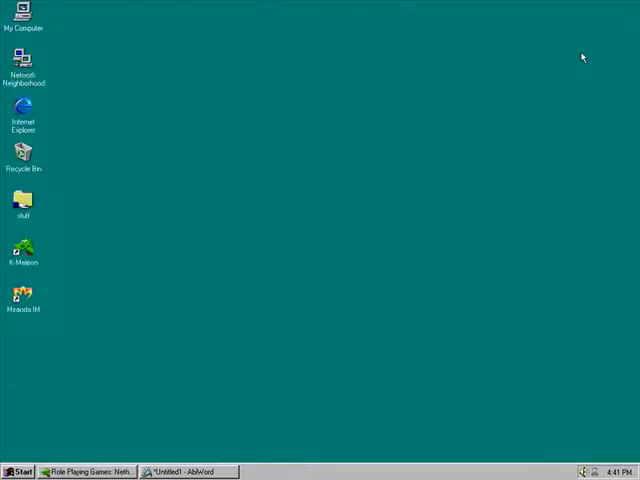
{"action": "mouse_move", "coordinate": [120, 376]}
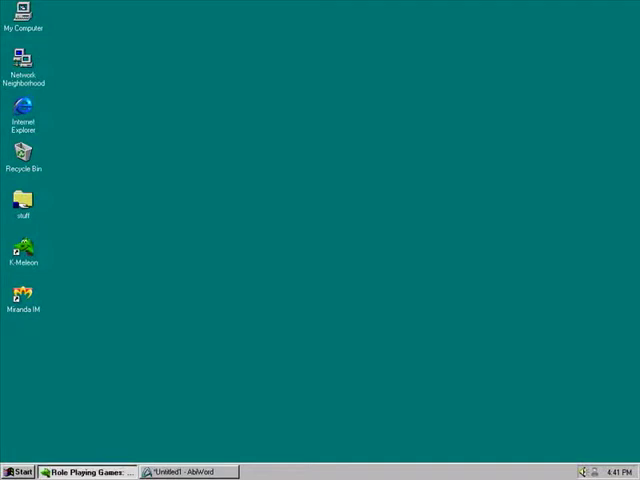
{"action": "left_click", "coordinate": [88, 472]}
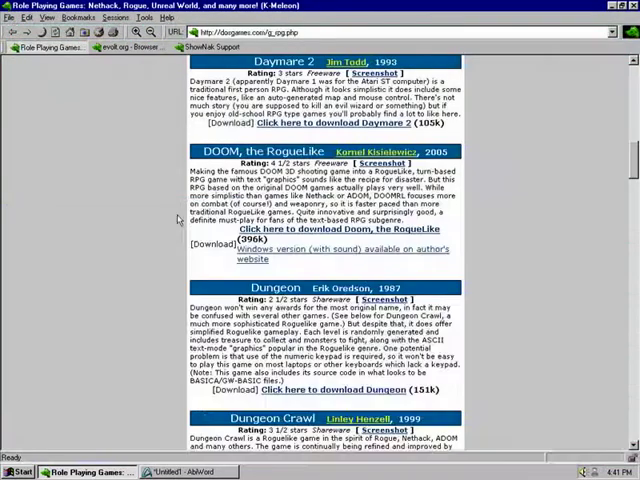
{"action": "mouse_move", "coordinate": [496, 78]}
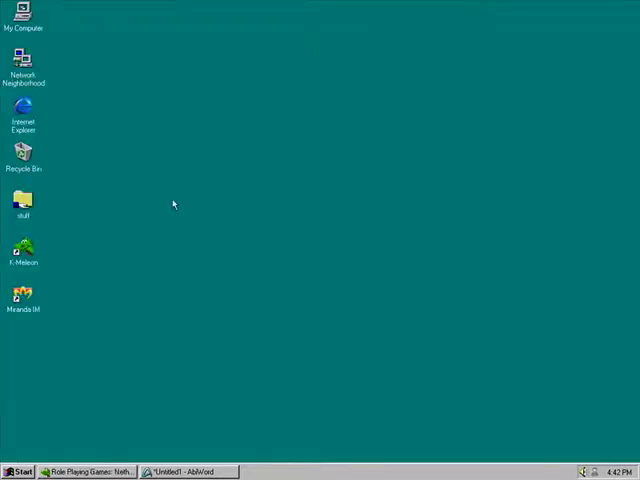
Launch Internet Explorer from its desktop shortcut, load MSN.com, then minimize it.
{"action": "left_click", "coordinate": [22, 110]}
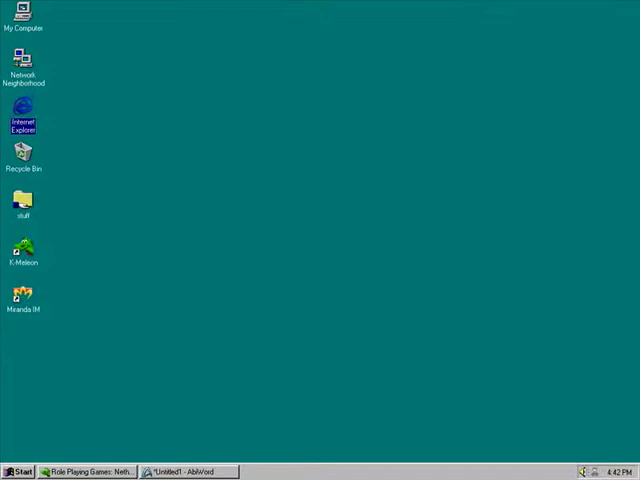
{"action": "mouse_move", "coordinate": [188, 172]}
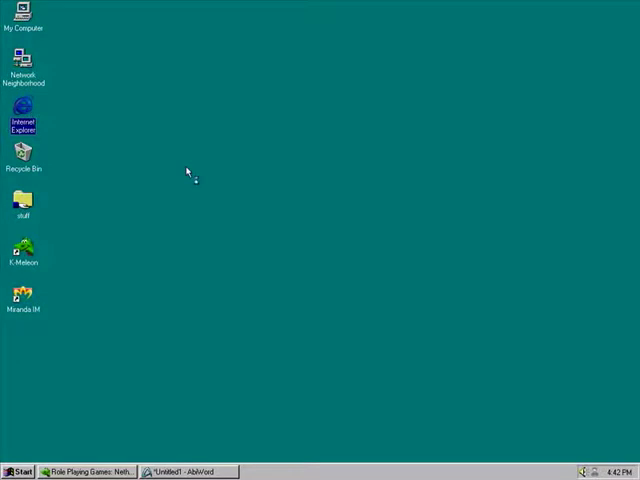
{"action": "double_click", "coordinate": [22, 110]}
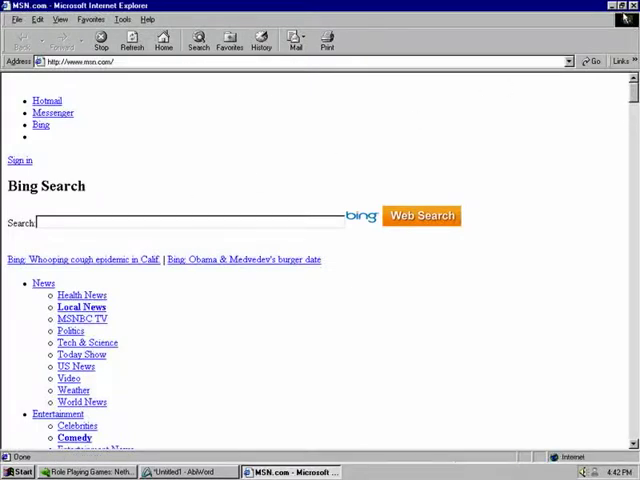
{"action": "left_click", "coordinate": [608, 18]}
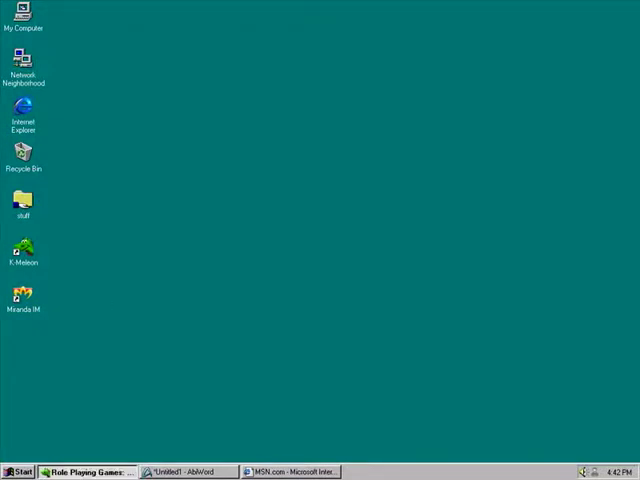
Bring AbiWord's Untitled1 forward, view the About box for version 2.6.8 and close it.
{"action": "left_click", "coordinate": [80, 472]}
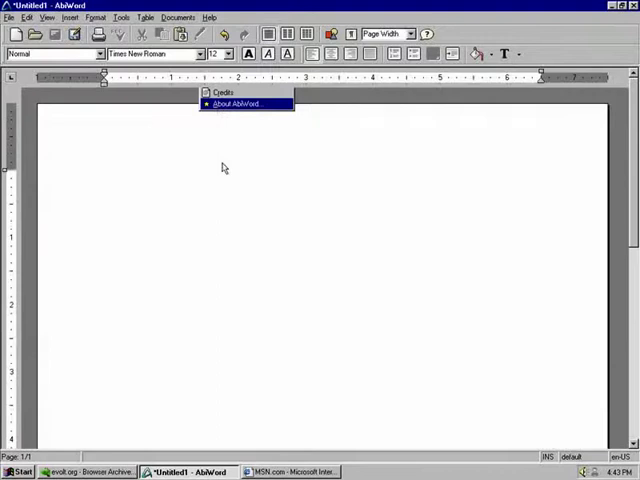
{"action": "left_click", "coordinate": [236, 104]}
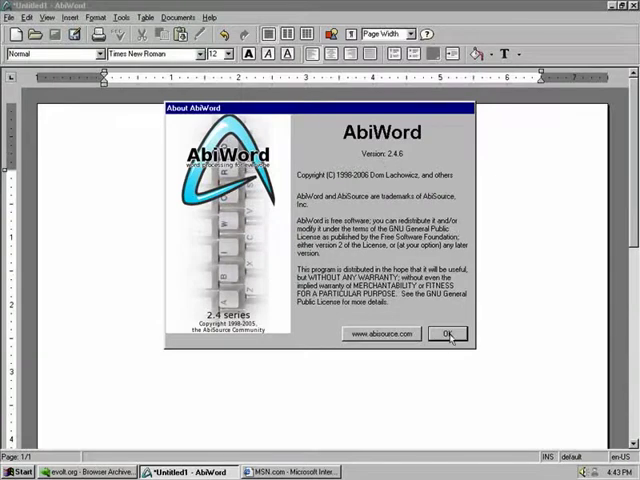
{"action": "left_click", "coordinate": [448, 334]}
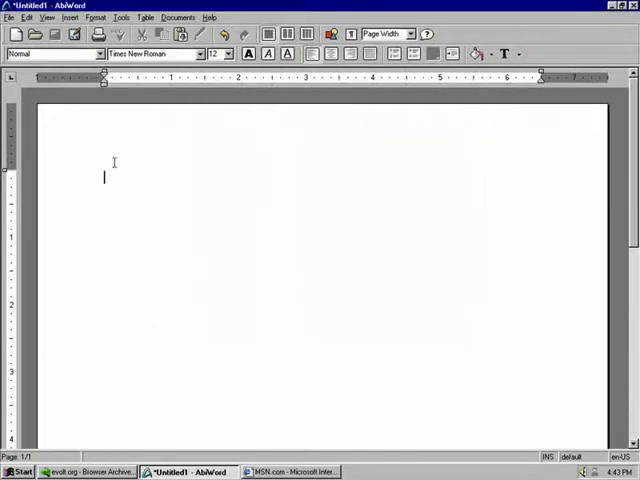
{"action": "mouse_move", "coordinate": [132, 192]}
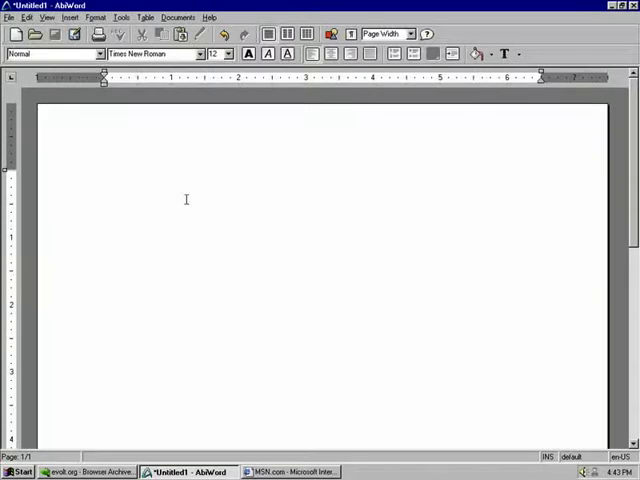
Minimize the blank AbiWord document so the Windows 95 desktop shows.
{"action": "left_click", "coordinate": [104, 176]}
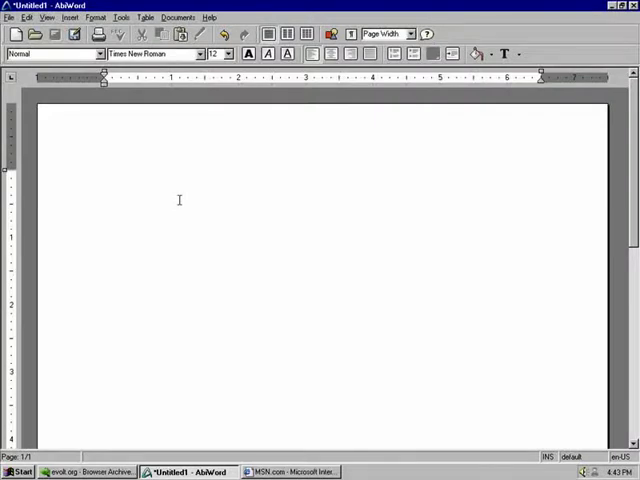
{"action": "left_click", "coordinate": [104, 176]}
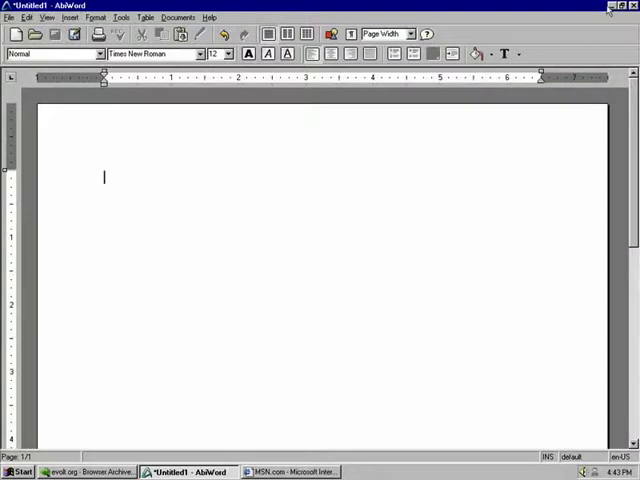
{"action": "left_click", "coordinate": [608, 8]}
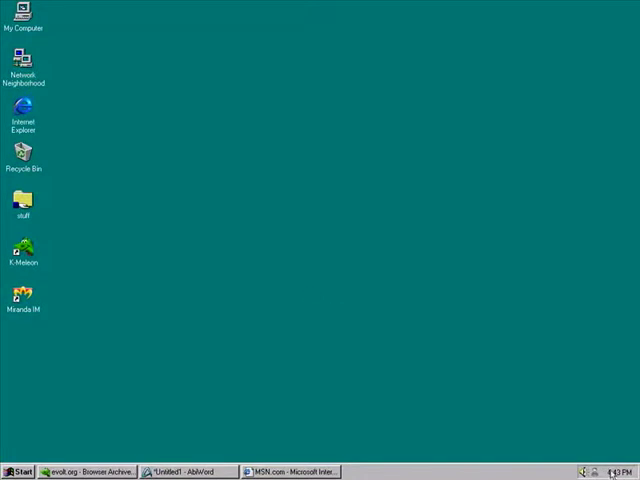
Launch Miranda IM and bring up its account manager from the main menu.
{"action": "double_click", "coordinate": [24, 296]}
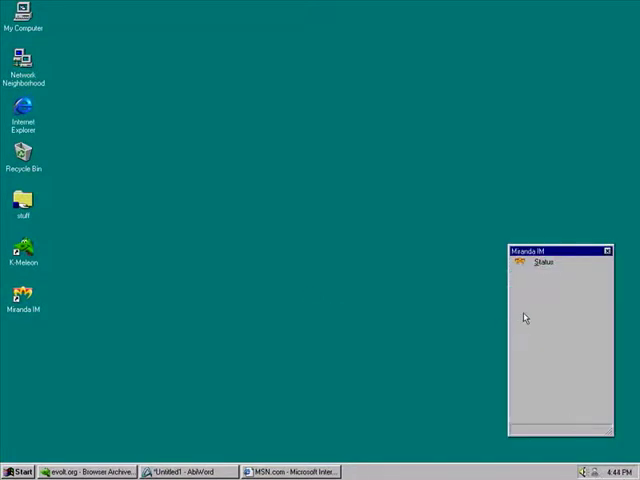
{"action": "left_click", "coordinate": [520, 262]}
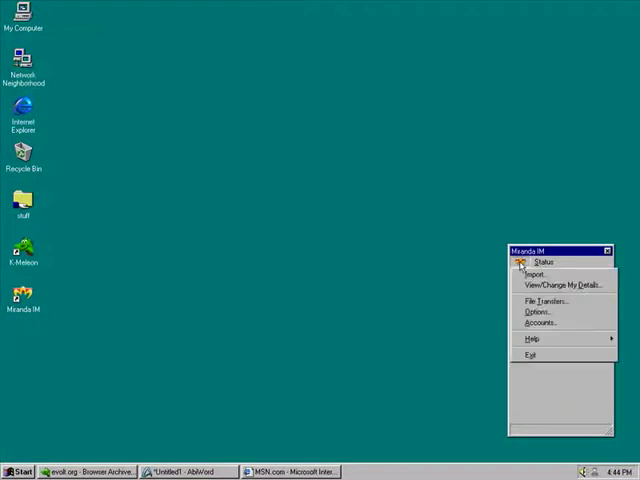
{"action": "left_click", "coordinate": [540, 324]}
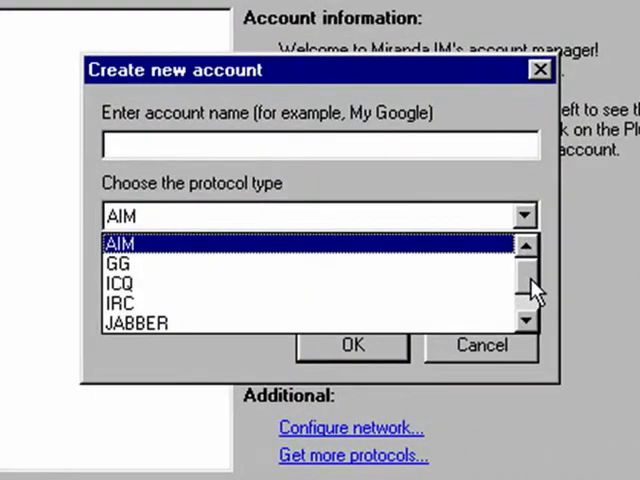
{"action": "mouse_move", "coordinate": [530, 344]}
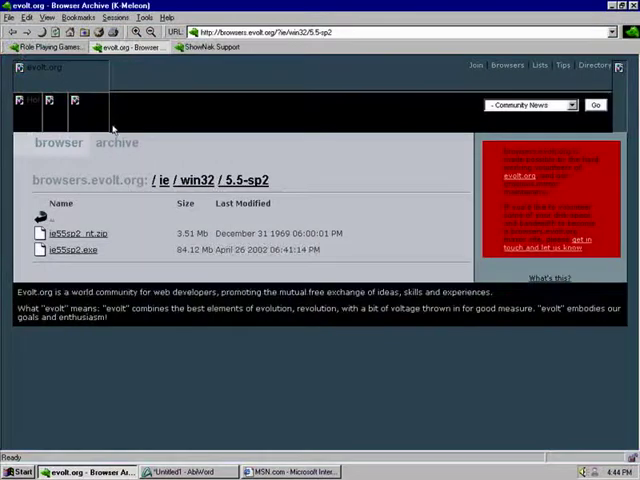
Load the ShowNak support FAQ page listing RichEd30.exe download links.
{"action": "left_click", "coordinate": [210, 48]}
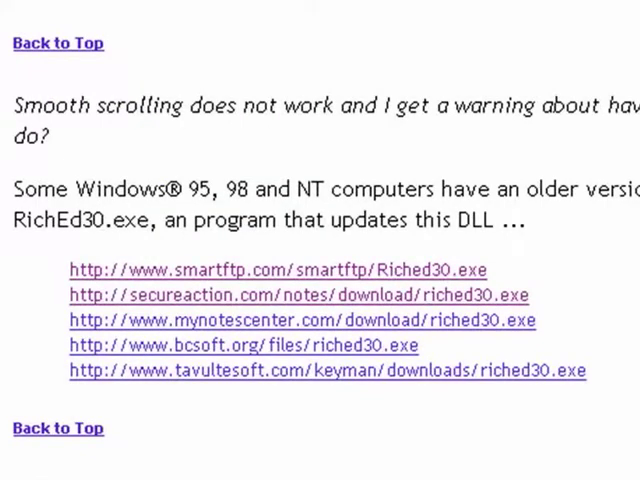
{"action": "mouse_move", "coordinate": [580, 242]}
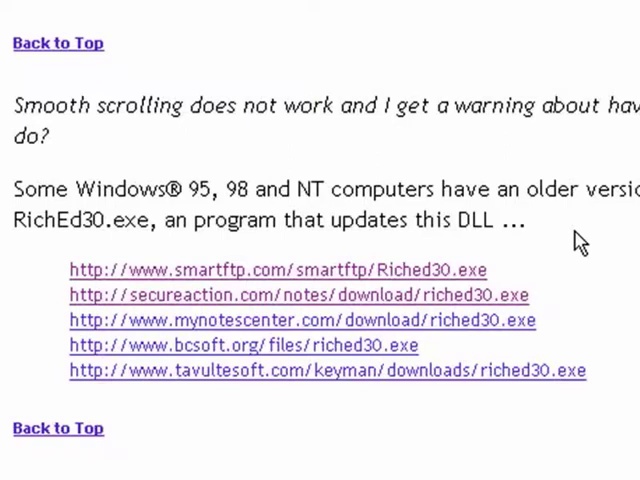
{"action": "mouse_move", "coordinate": [300, 216]}
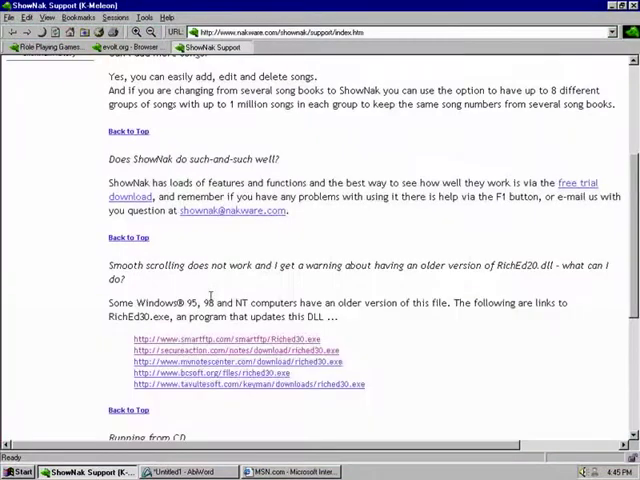
{"action": "mouse_move", "coordinate": [212, 292]}
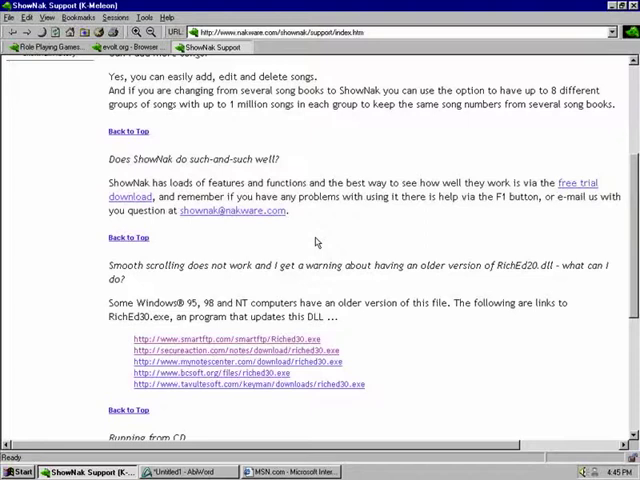
{"action": "mouse_move", "coordinate": [312, 240]}
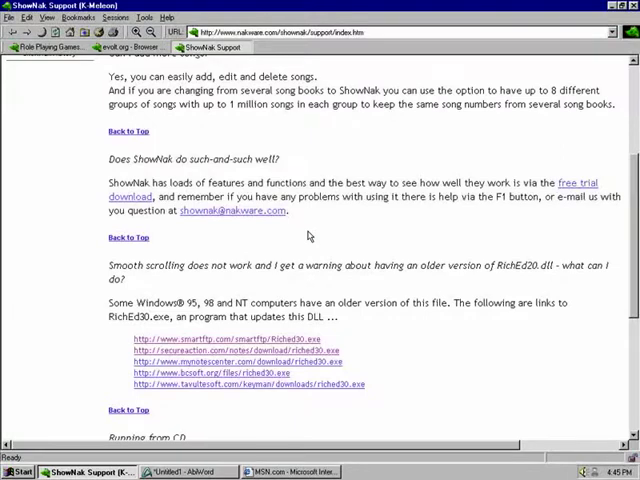
{"action": "mouse_move", "coordinate": [324, 236]}
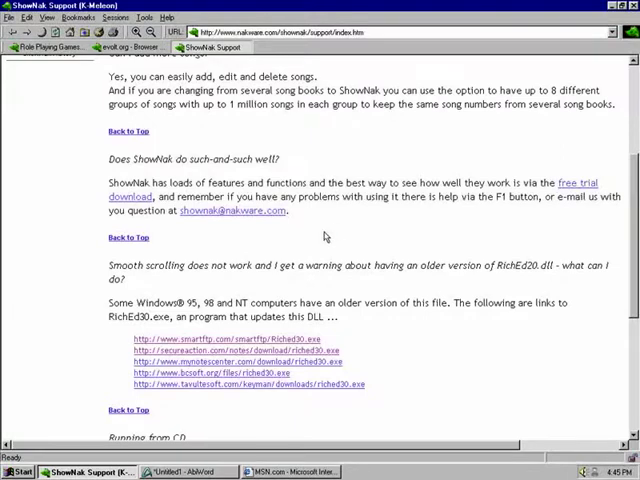
{"action": "mouse_move", "coordinate": [282, 240]}
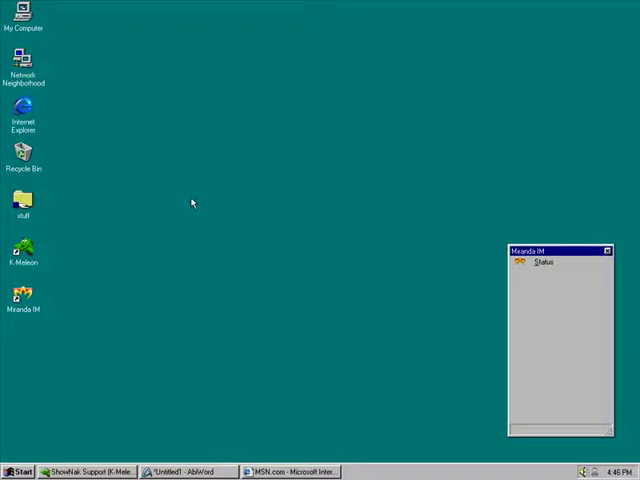
{"action": "mouse_move", "coordinate": [228, 252]}
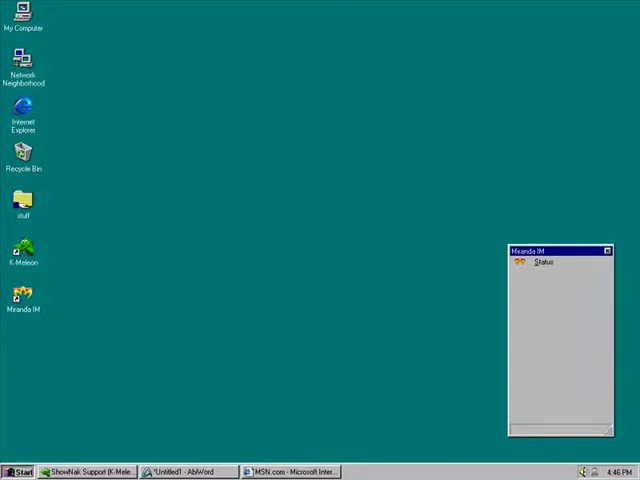
Browse Start > Programs to the 7-Zip File Manager entry, then dismiss the menus.
{"action": "left_click", "coordinate": [20, 472]}
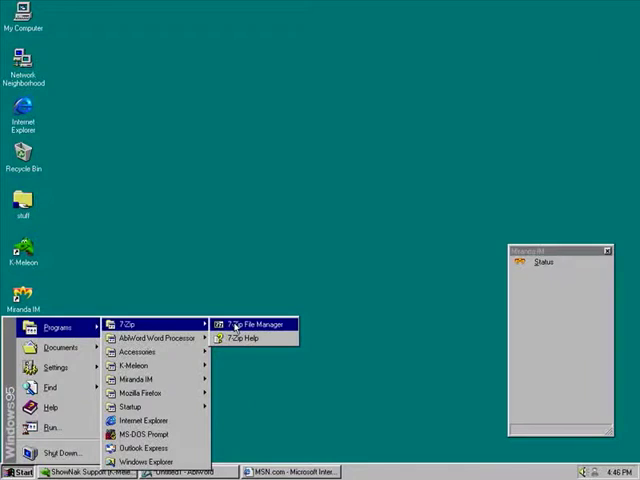
{"action": "left_click", "coordinate": [256, 324]}
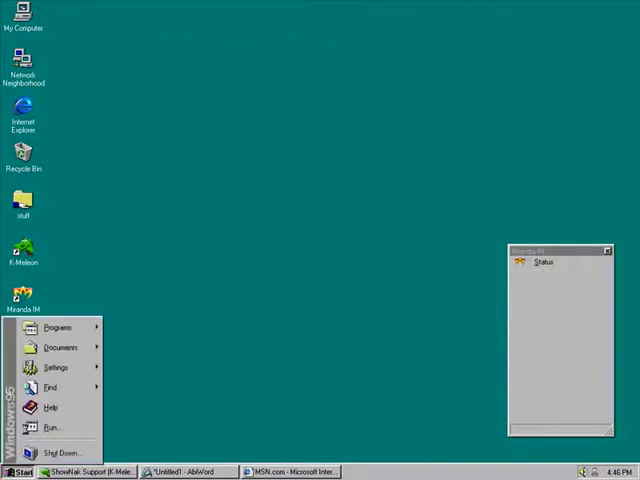
{"action": "left_click", "coordinate": [24, 116]}
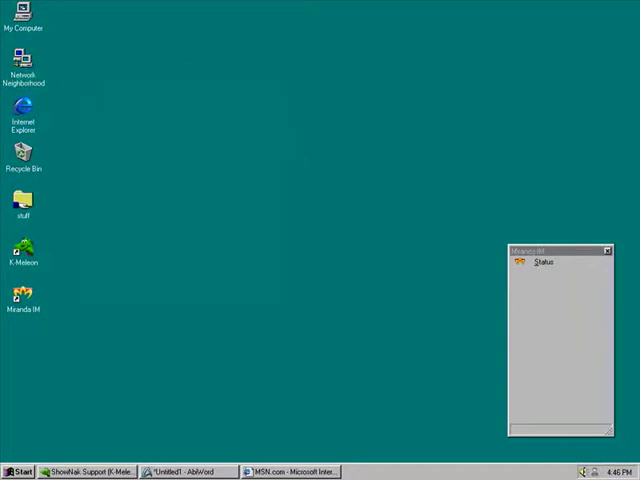
{"action": "mouse_move", "coordinate": [136, 220]}
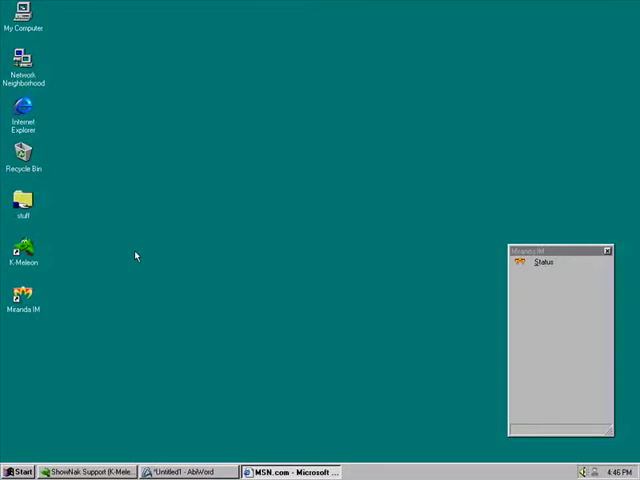
{"action": "mouse_move", "coordinate": [164, 276]}
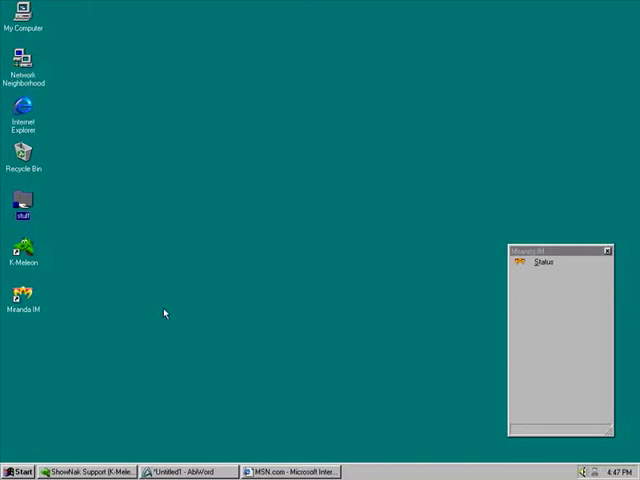
{"action": "mouse_move", "coordinate": [220, 306]}
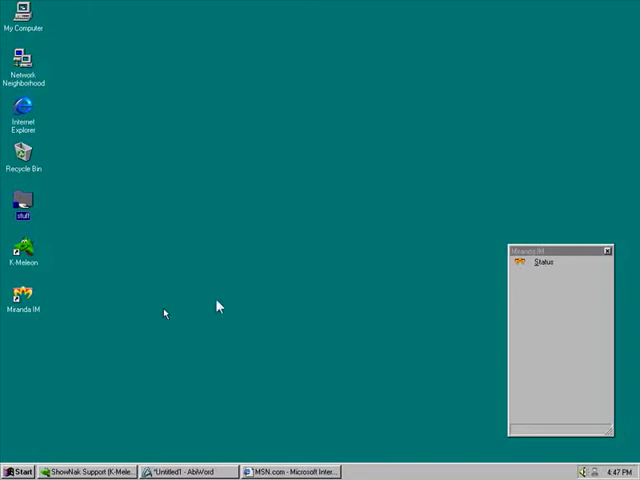